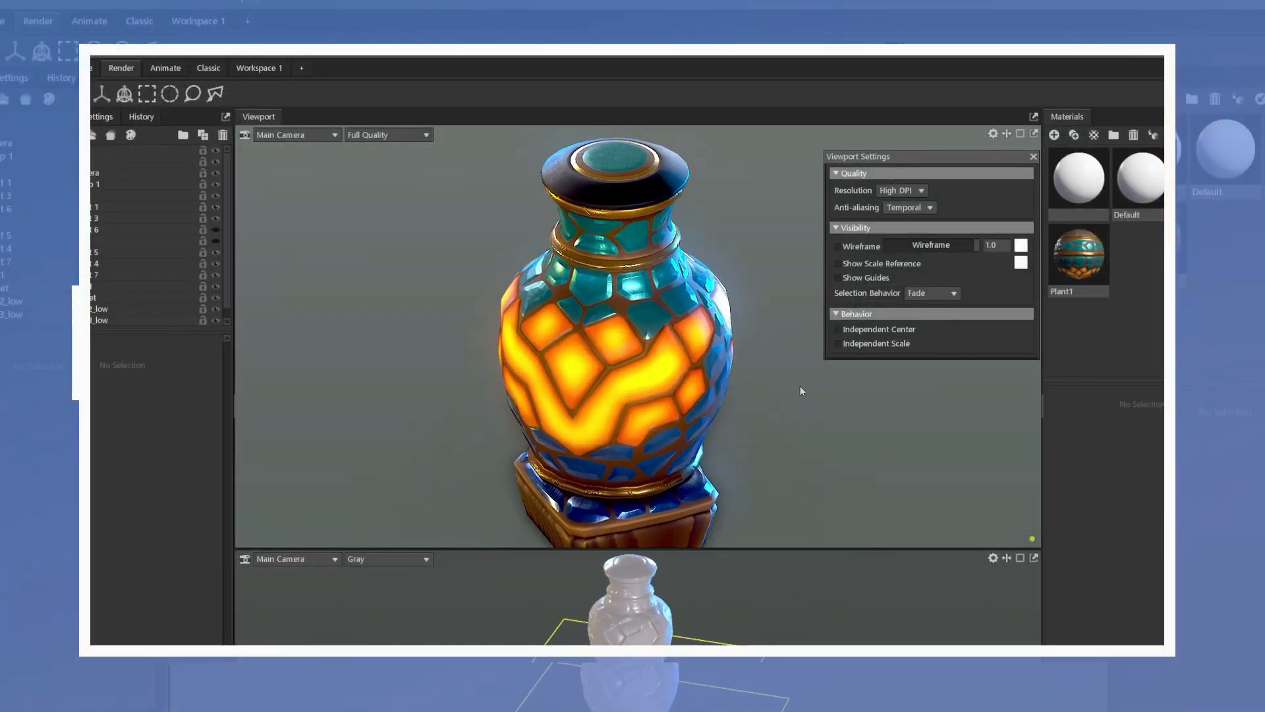
Step: Toggle the Wireframe visibility checkbox to overlay the mesh on the glowing urn render
{"action": "left_click", "coordinate": [836, 246]}
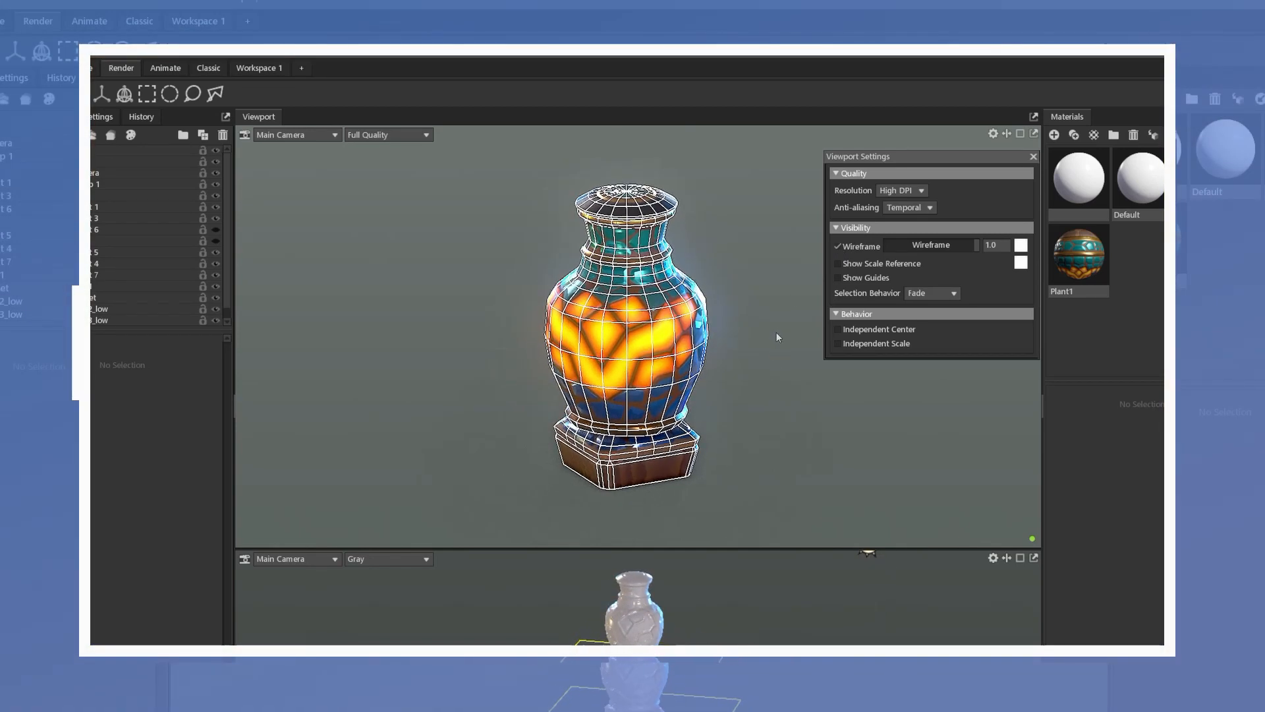
{"action": "left_click", "coordinate": [837, 246]}
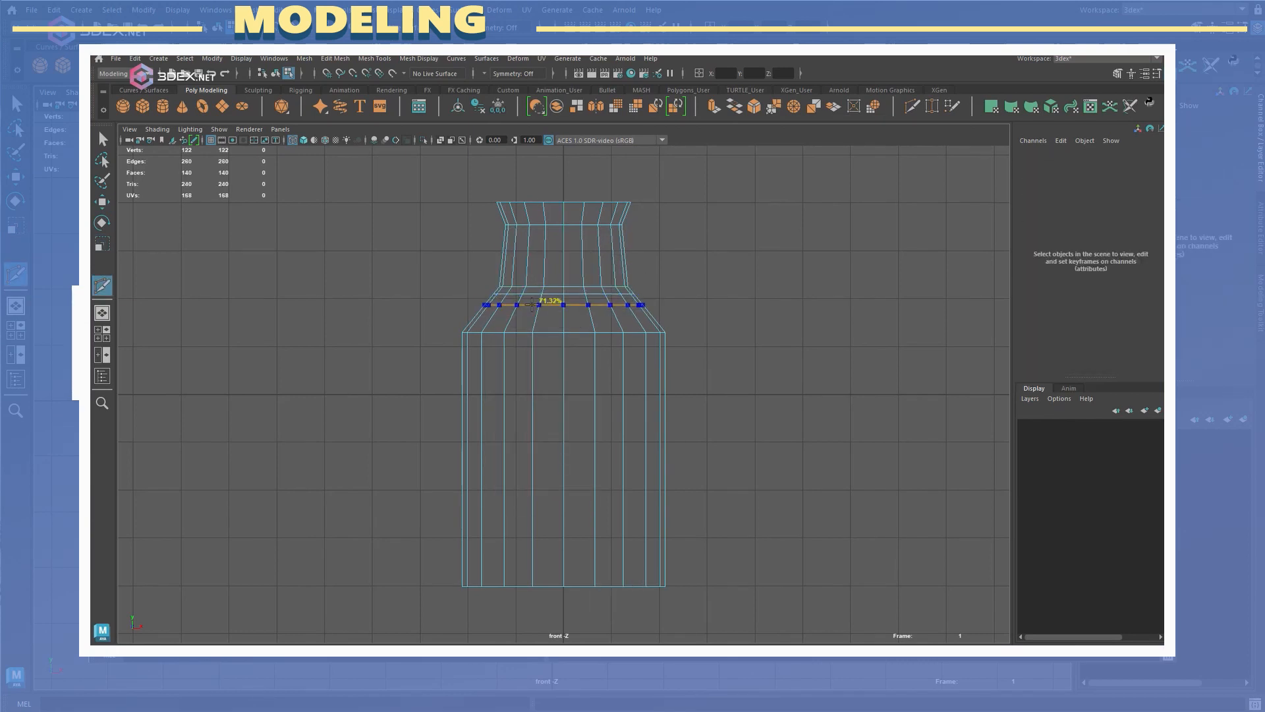
Step: Finish the neck edge loop, then switch to Face selection with the Move tool
{"action": "key", "text": "r"}
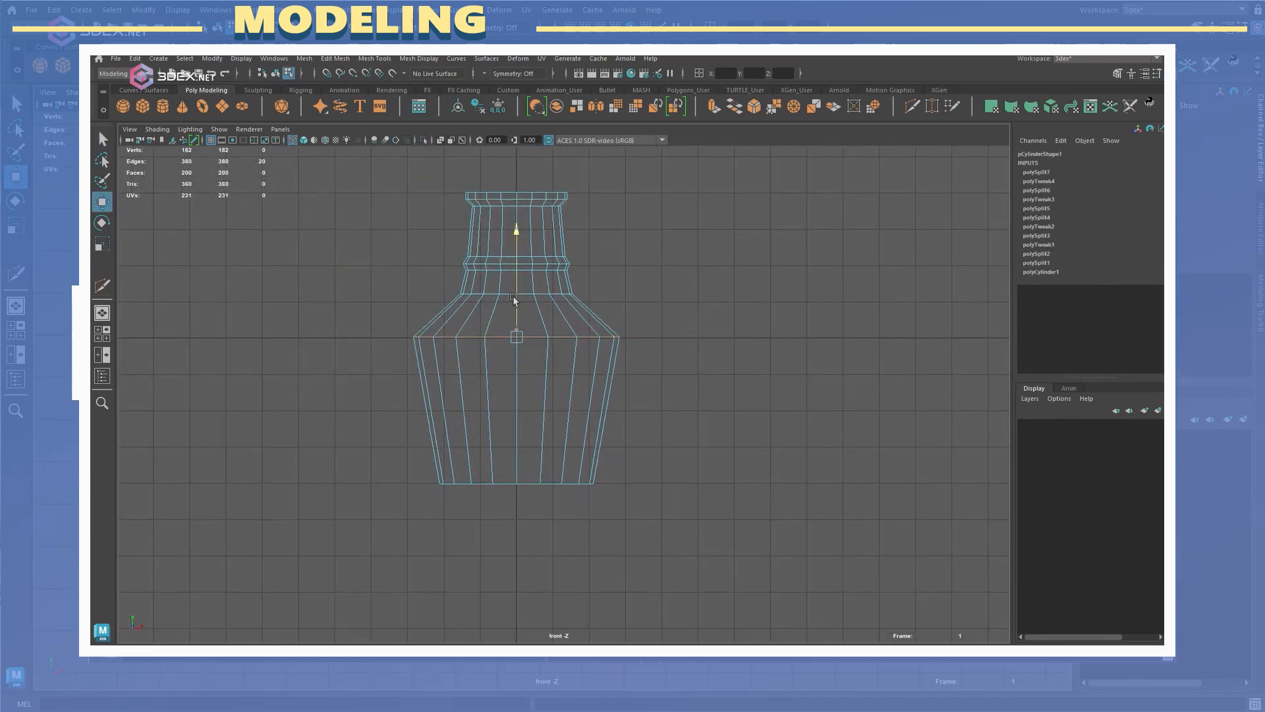
{"action": "right_click", "coordinate": [554, 379]}
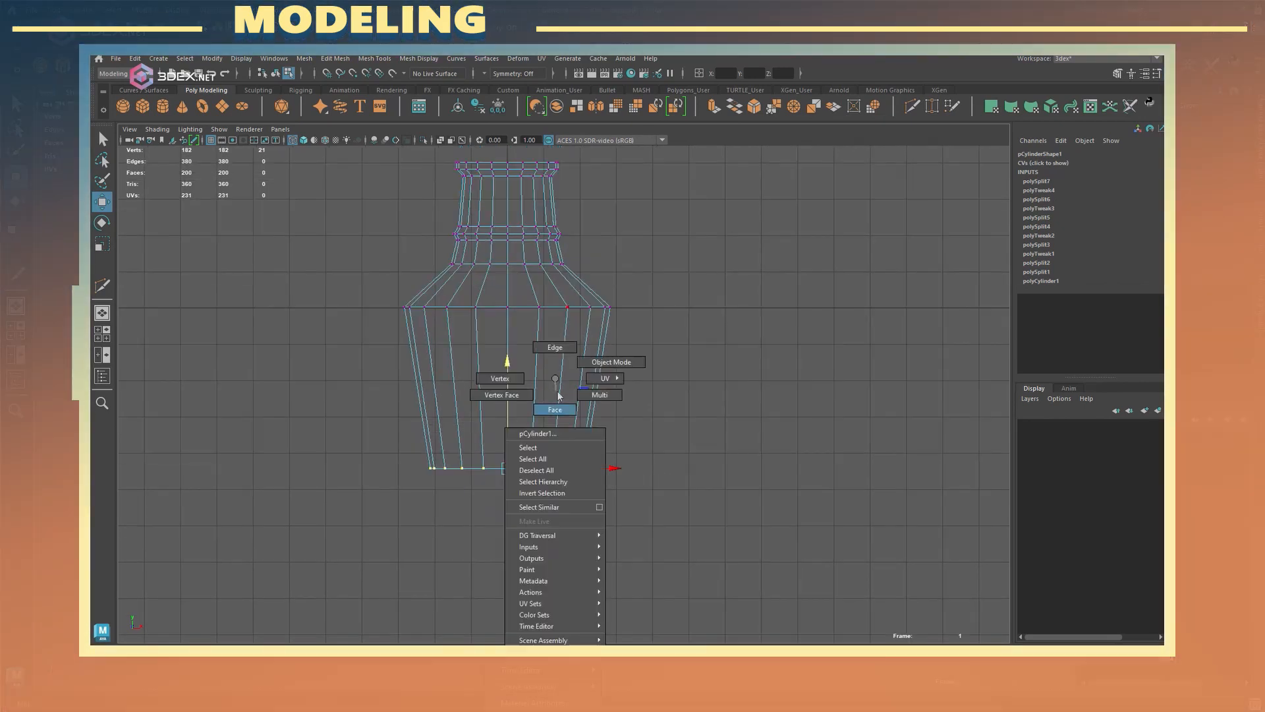
{"action": "left_click", "coordinate": [554, 409]}
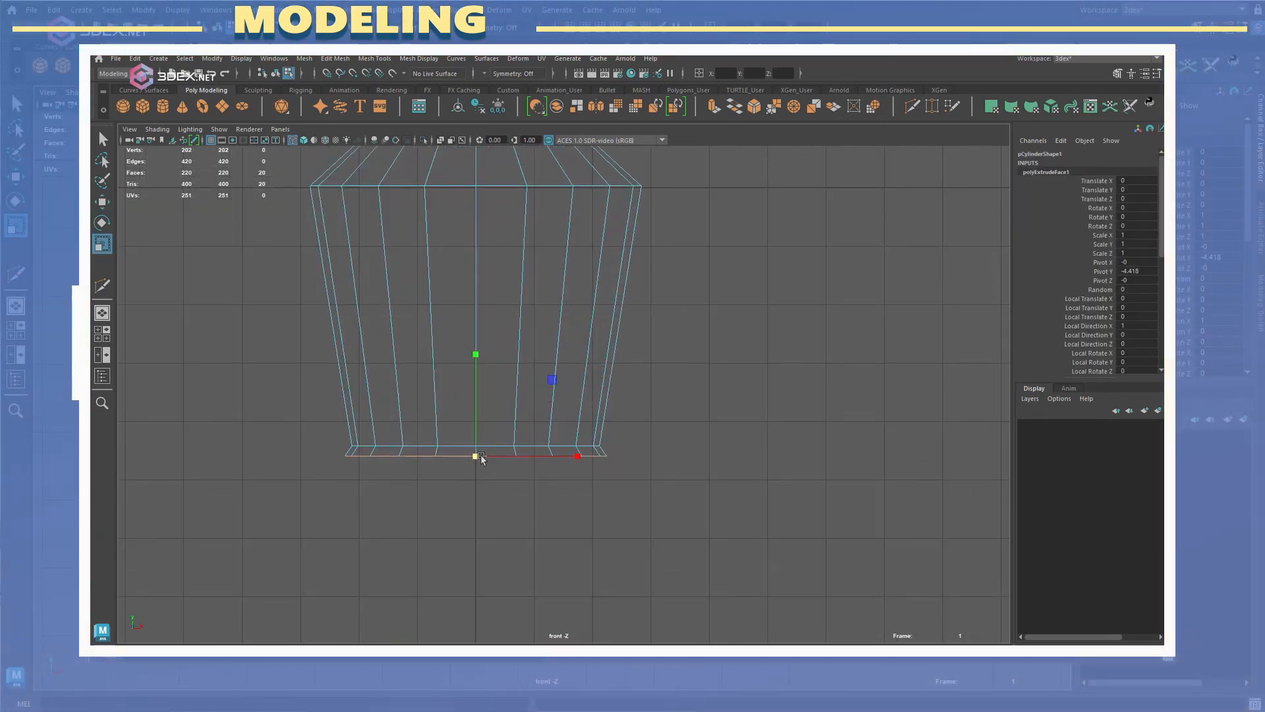
{"action": "key", "text": "w"}
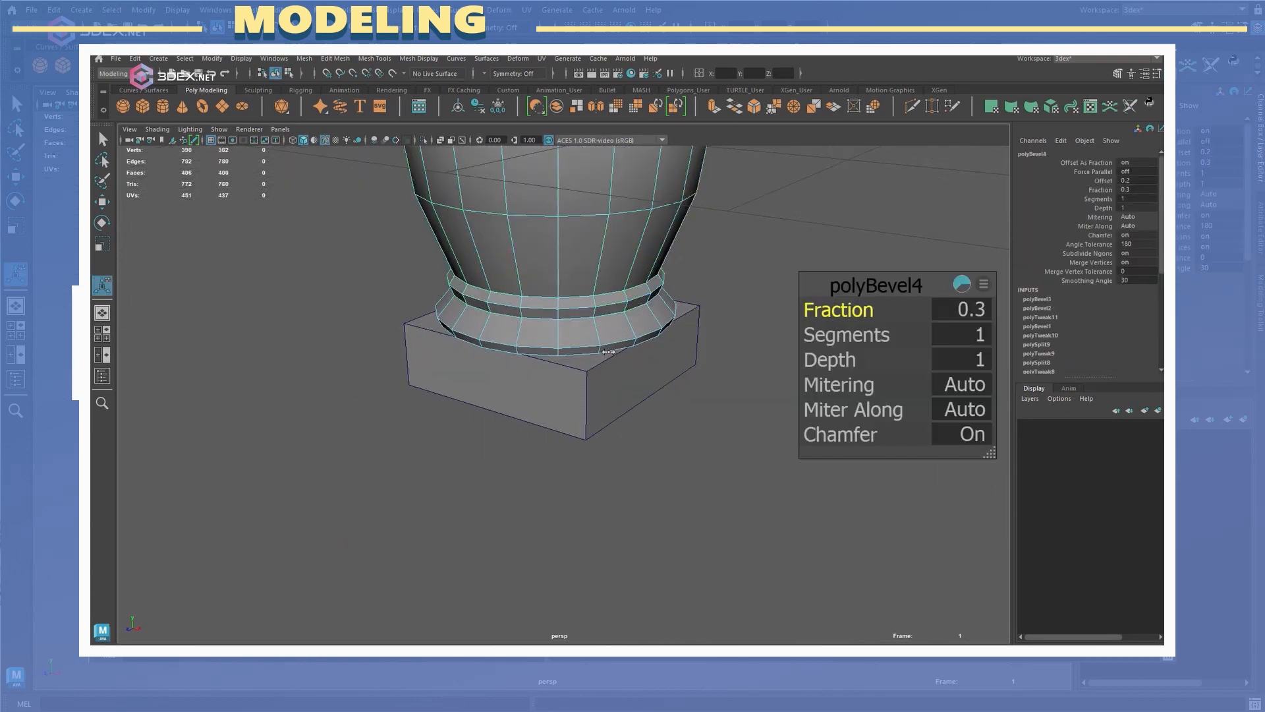
Step: Toggle Soft Select on and off, then select the plinth corner vertices to reshape
{"action": "key", "text": "b"}
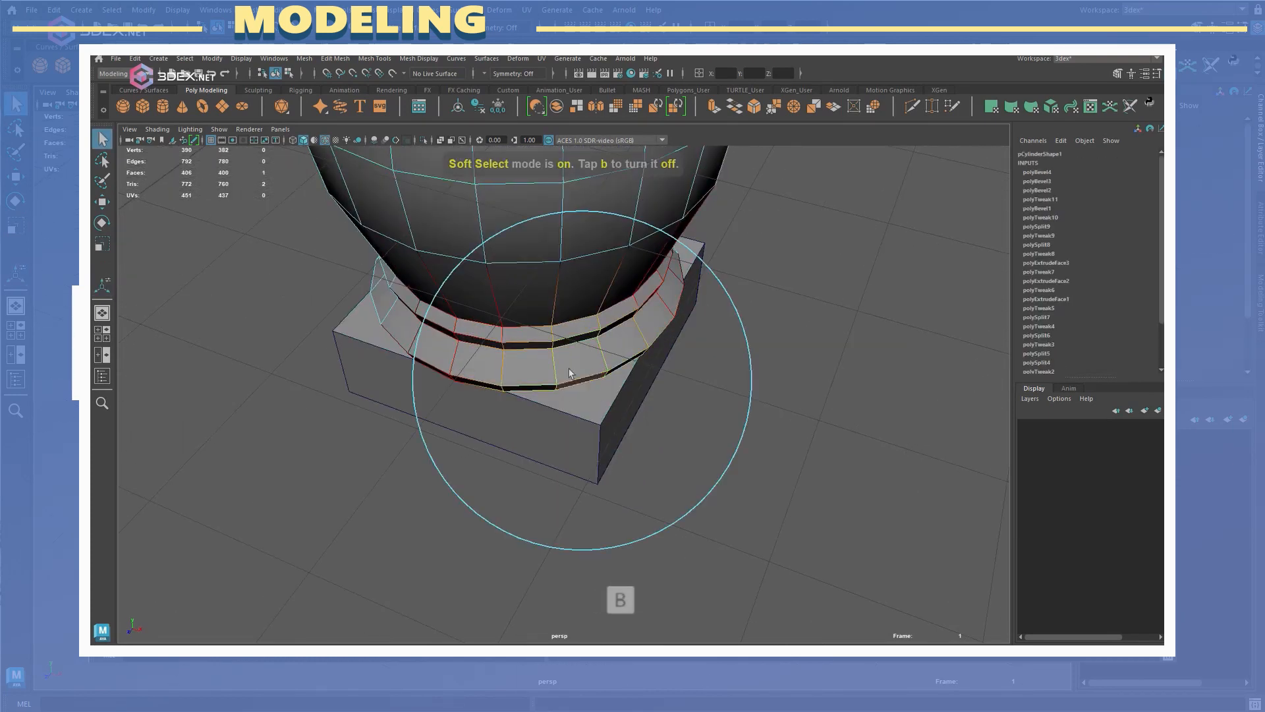
{"action": "key", "text": "b"}
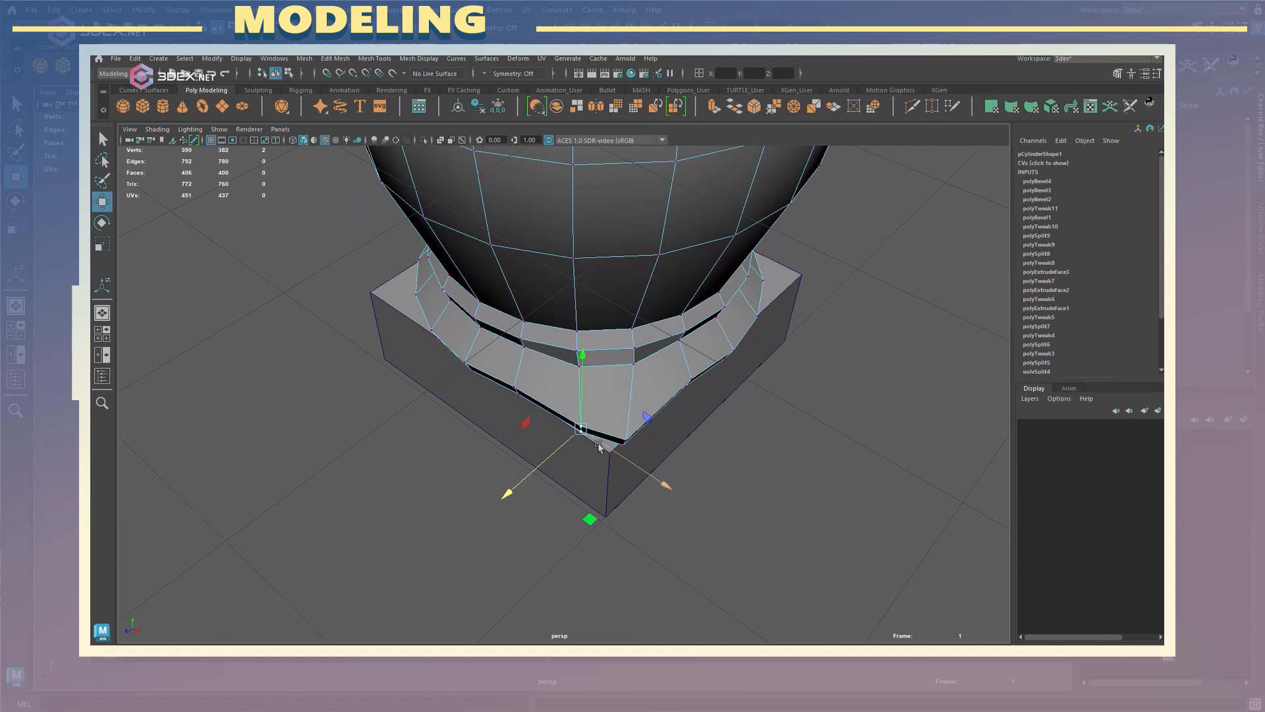
{"action": "left_click", "coordinate": [636, 407]}
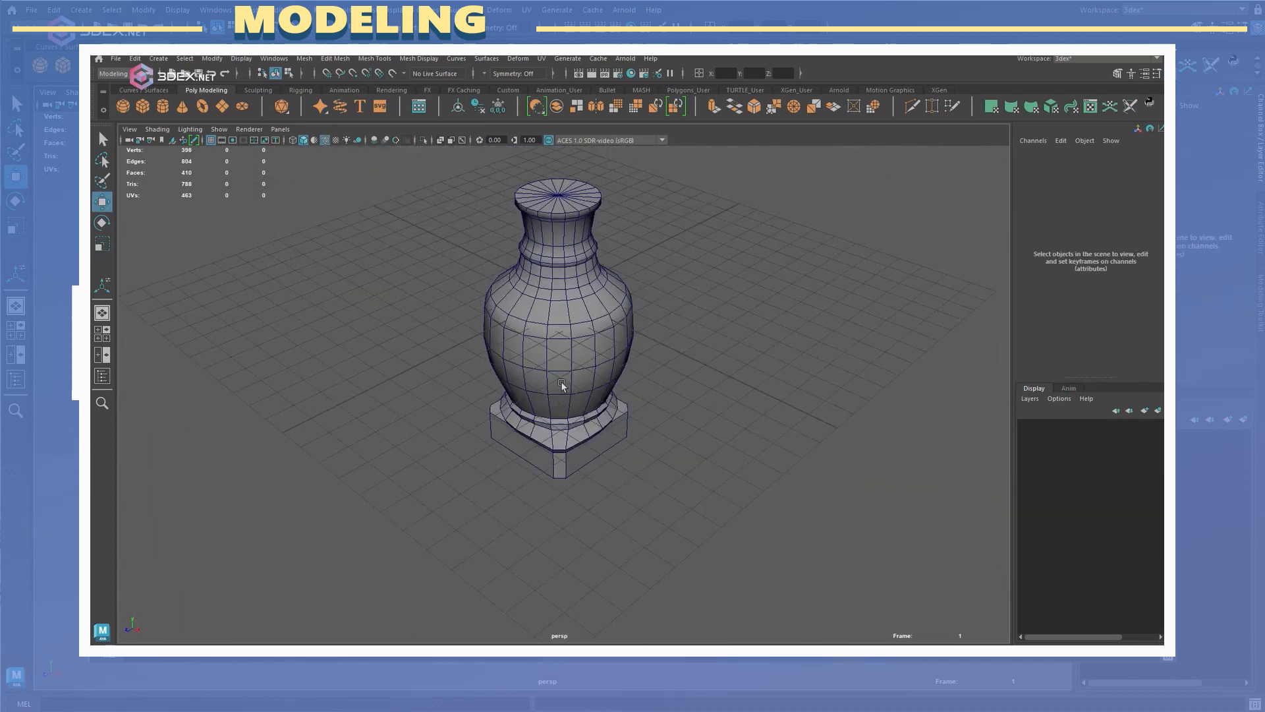
{"action": "left_click", "coordinate": [561, 385]}
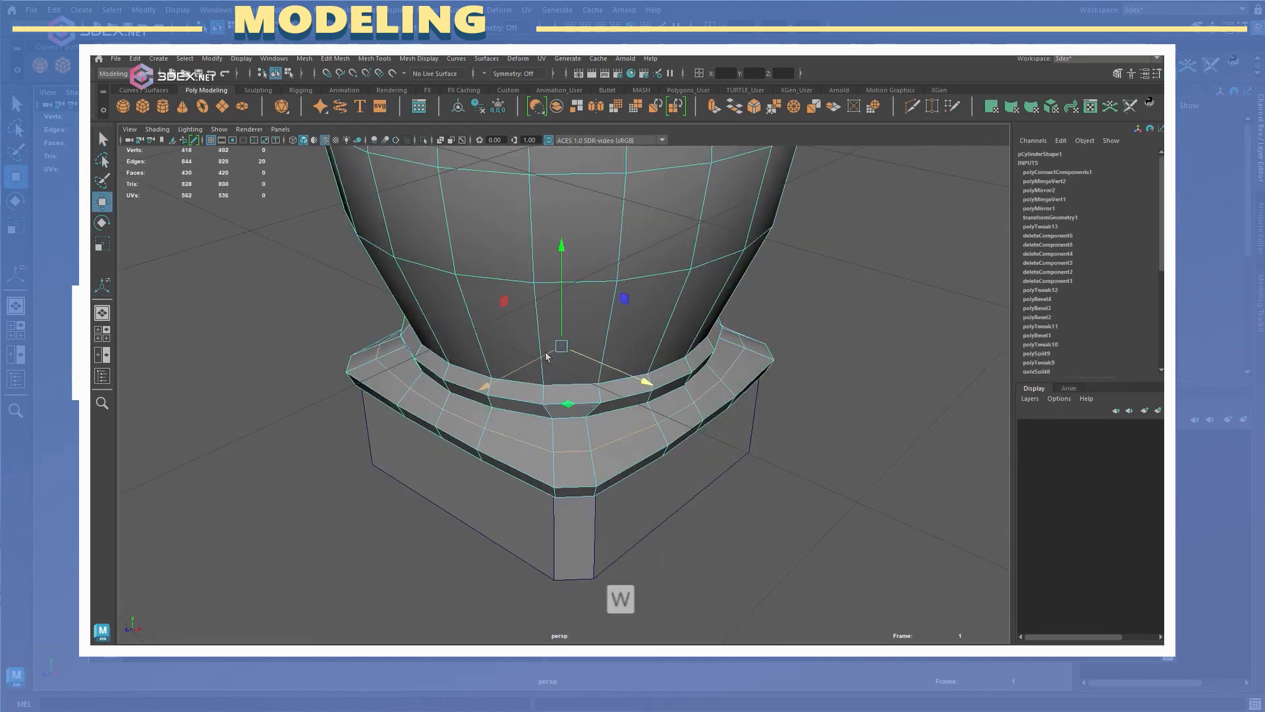
Step: Activate the Scale tool to fit the ring edge loop around the base
{"action": "key", "text": "r"}
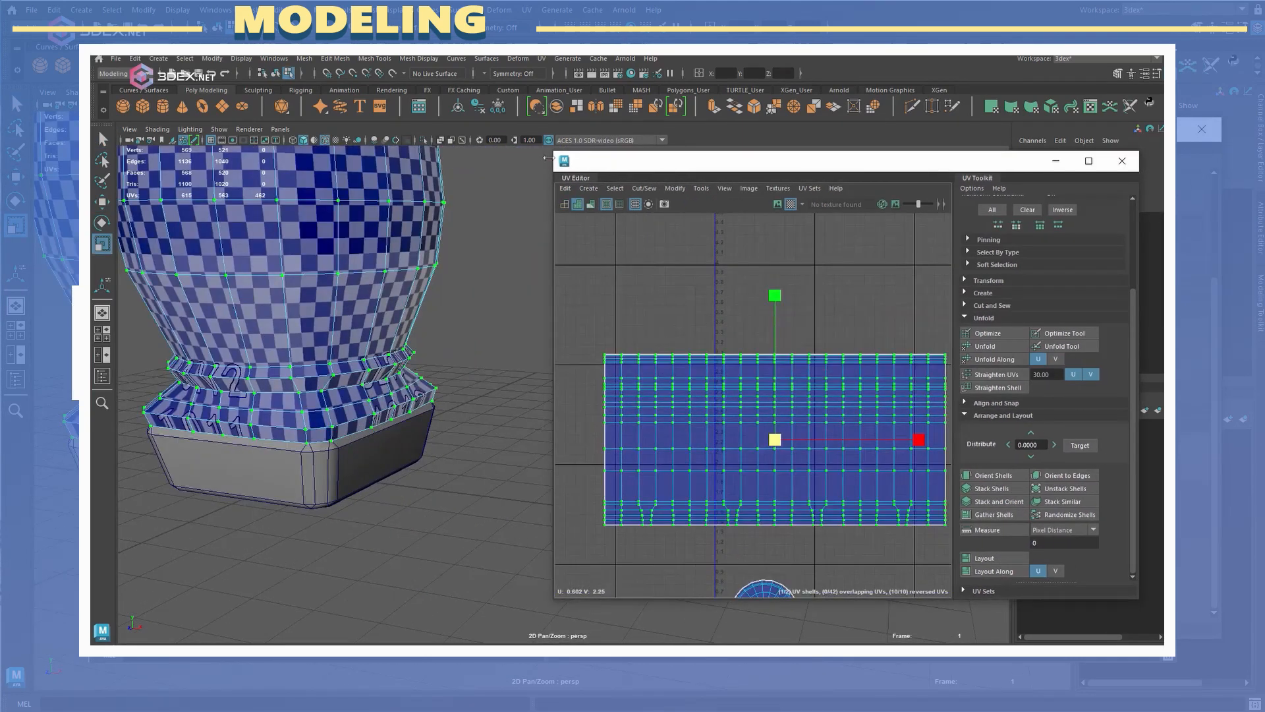
Step: Isolate the urn mesh in the viewport for UV unwrapping
{"action": "key", "text": "ctrl+1"}
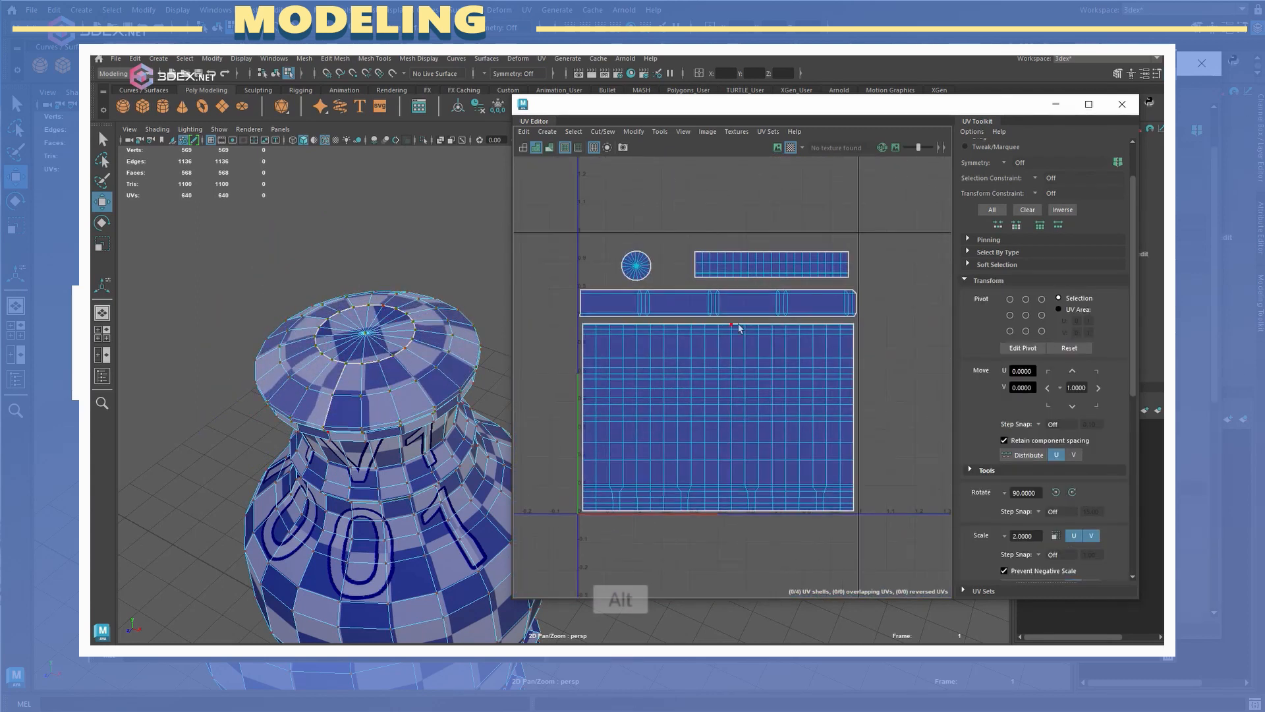
Step: Bevel the high-poly urn's ring edges with Fraction 0.5 and 2 segments
{"action": "left_click", "coordinate": [1122, 104]}
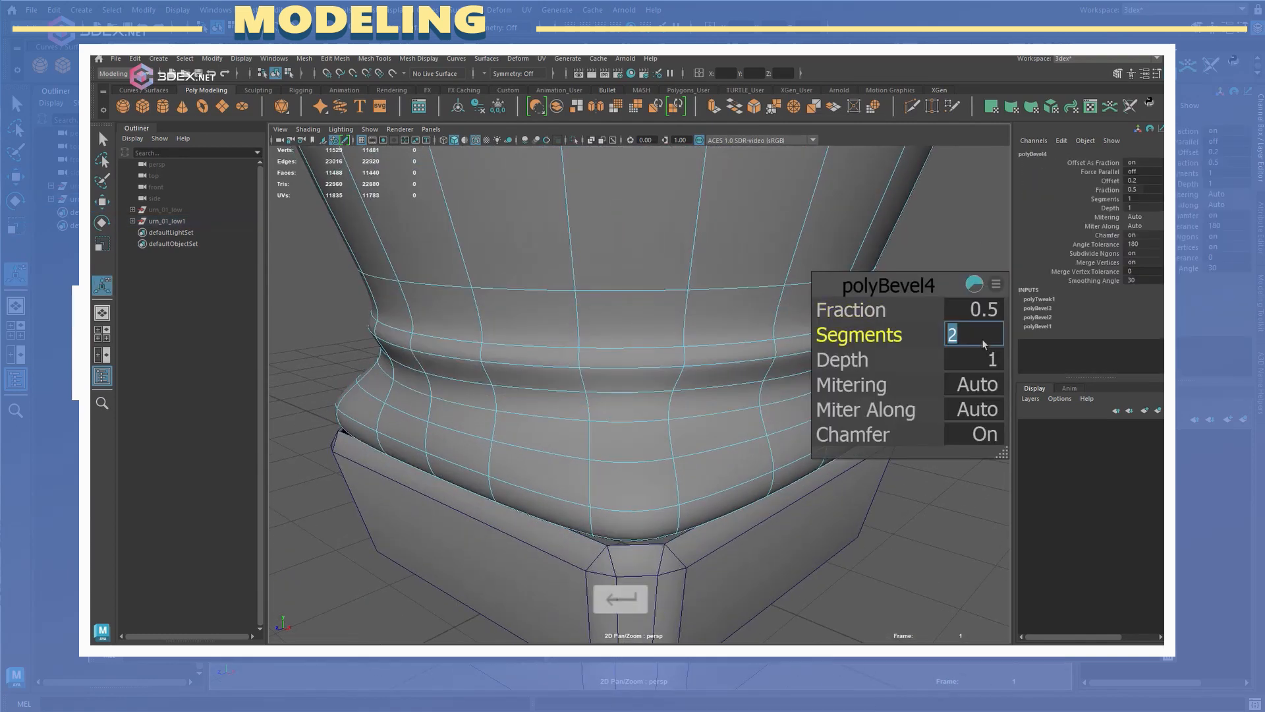
{"action": "key", "text": "3"}
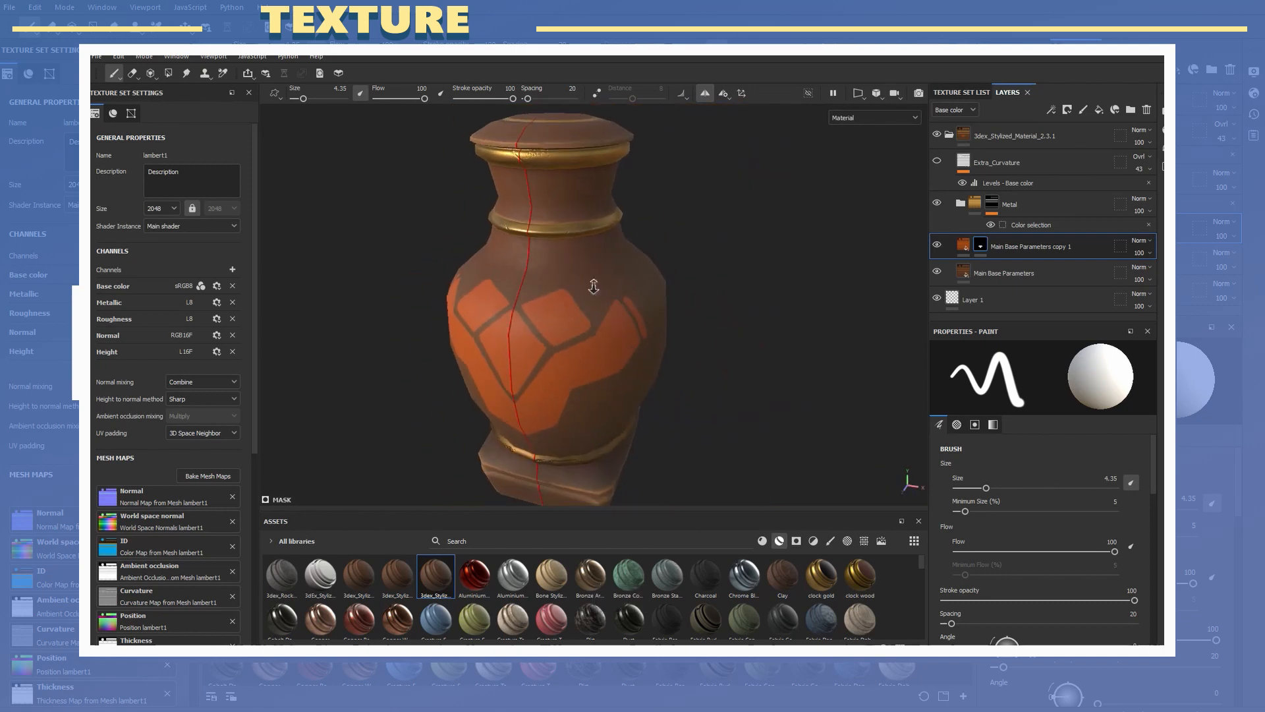
Step: Adjust the settings of the orange tile fill layer
{"action": "left_click", "coordinate": [722, 93]}
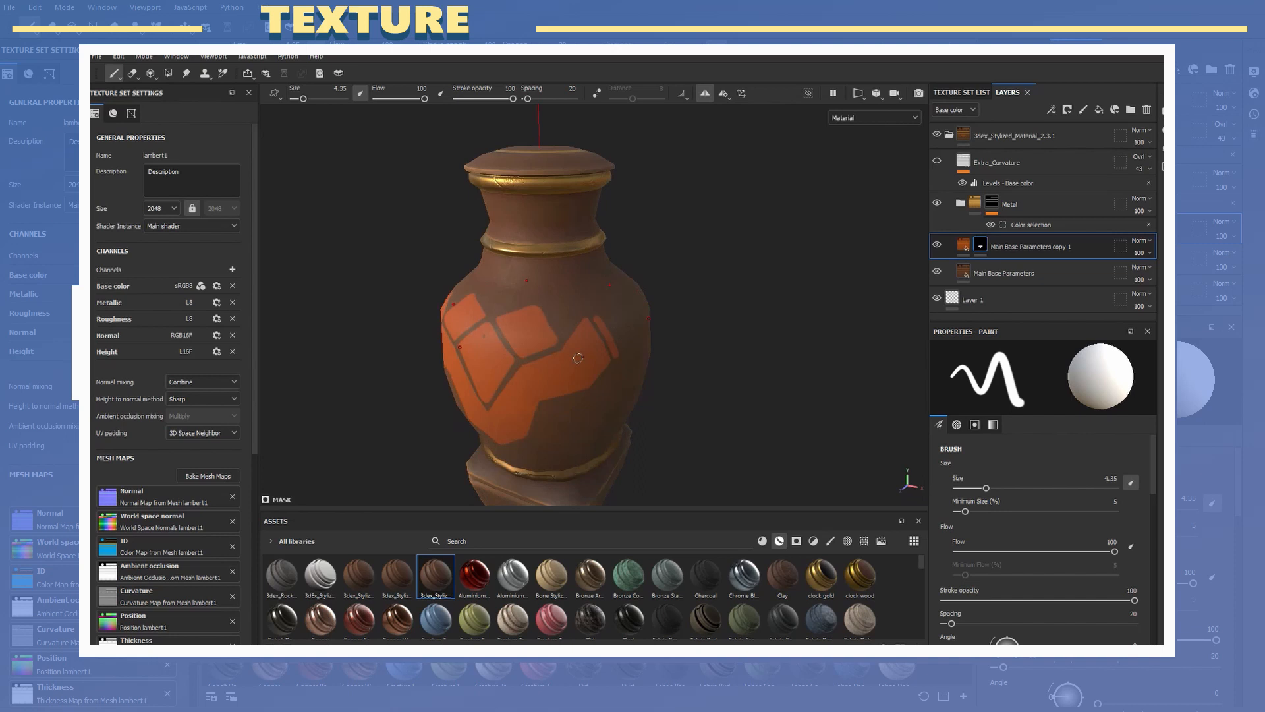
{"action": "left_click", "coordinate": [704, 93]}
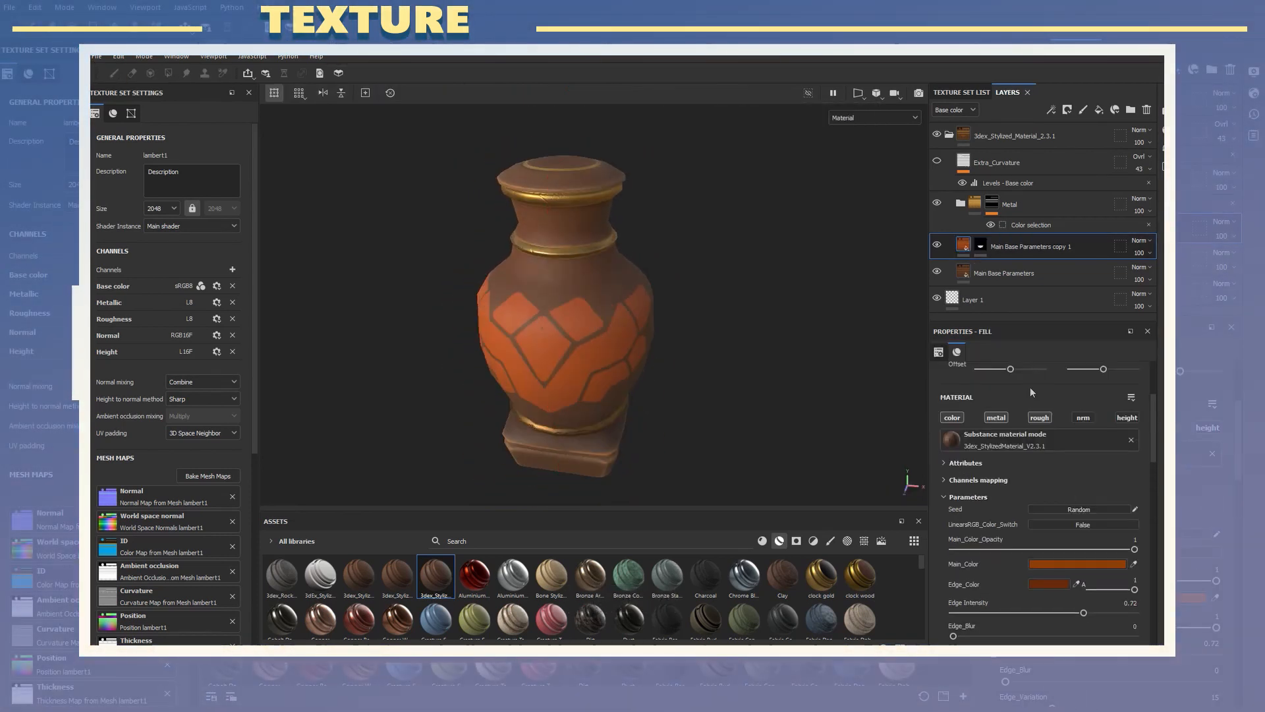
{"action": "scroll", "scroll_direction": "down", "scroll_amount": 3}
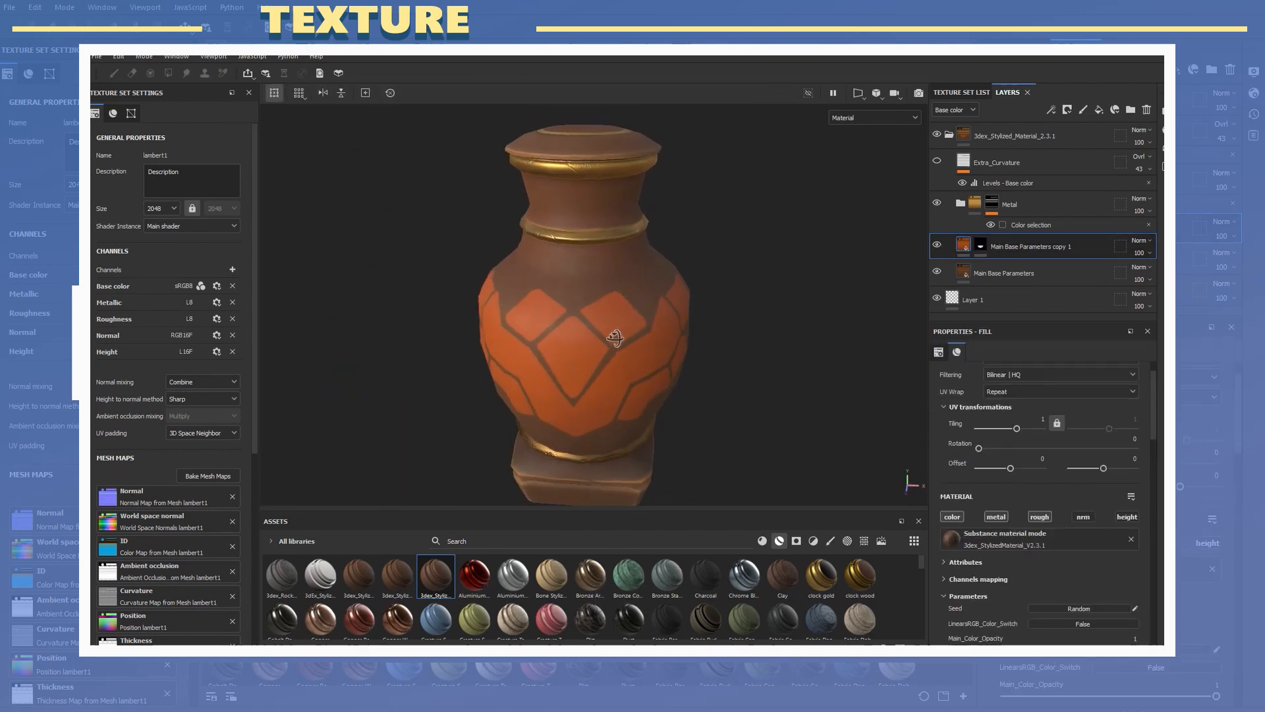
{"action": "left_click", "coordinate": [1077, 596]}
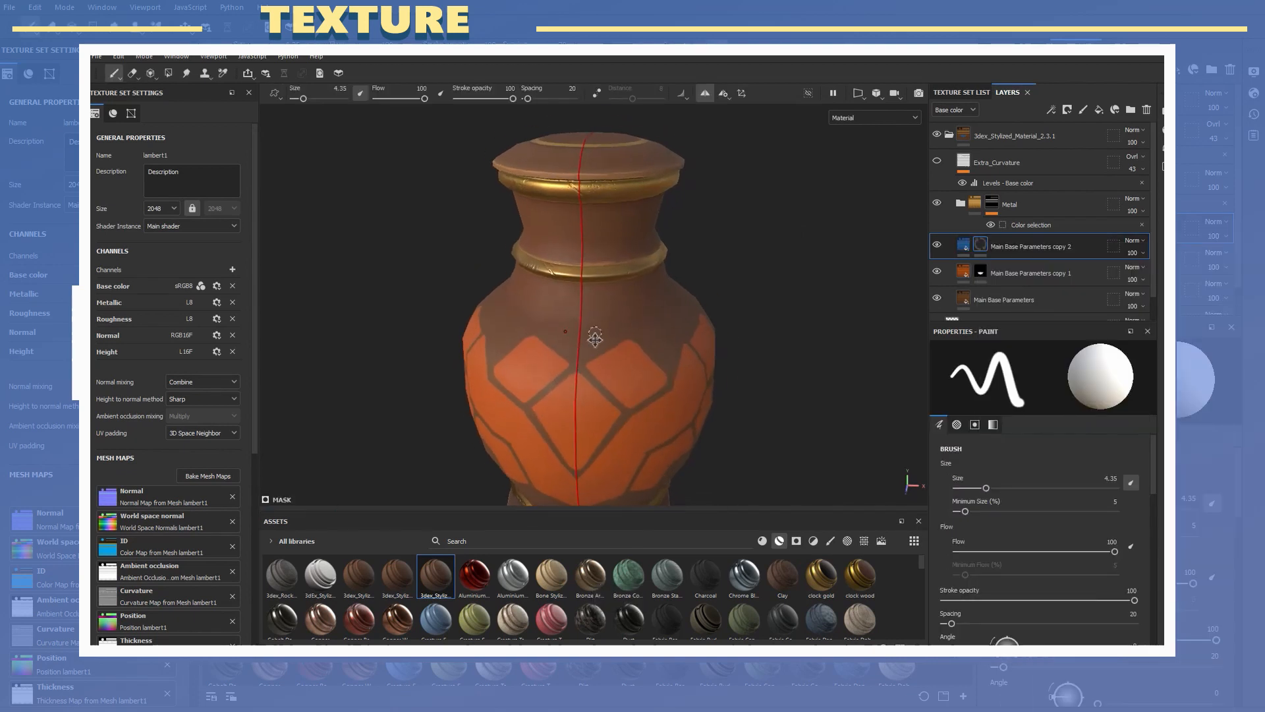
Step: Paint a blue tile on the urn's shoulder, undoing two strokes
{"action": "left_click", "coordinate": [565, 323]}
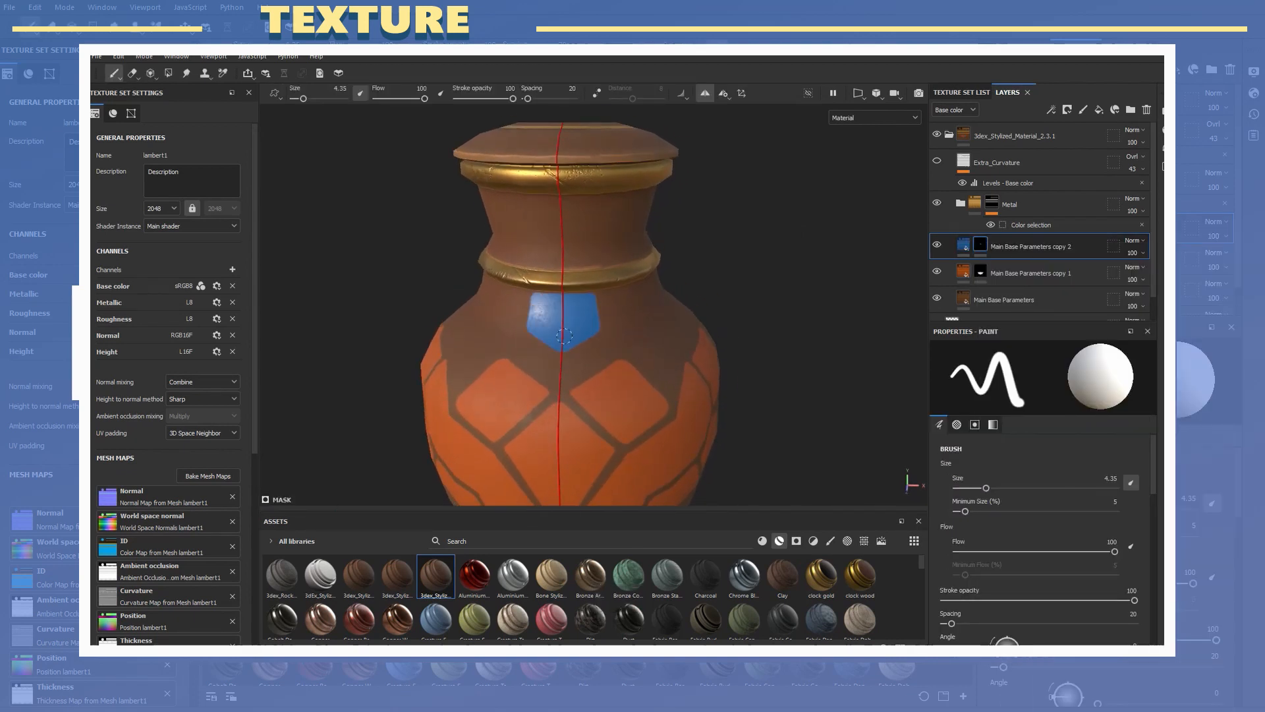
{"action": "key", "text": "ctrl+z"}
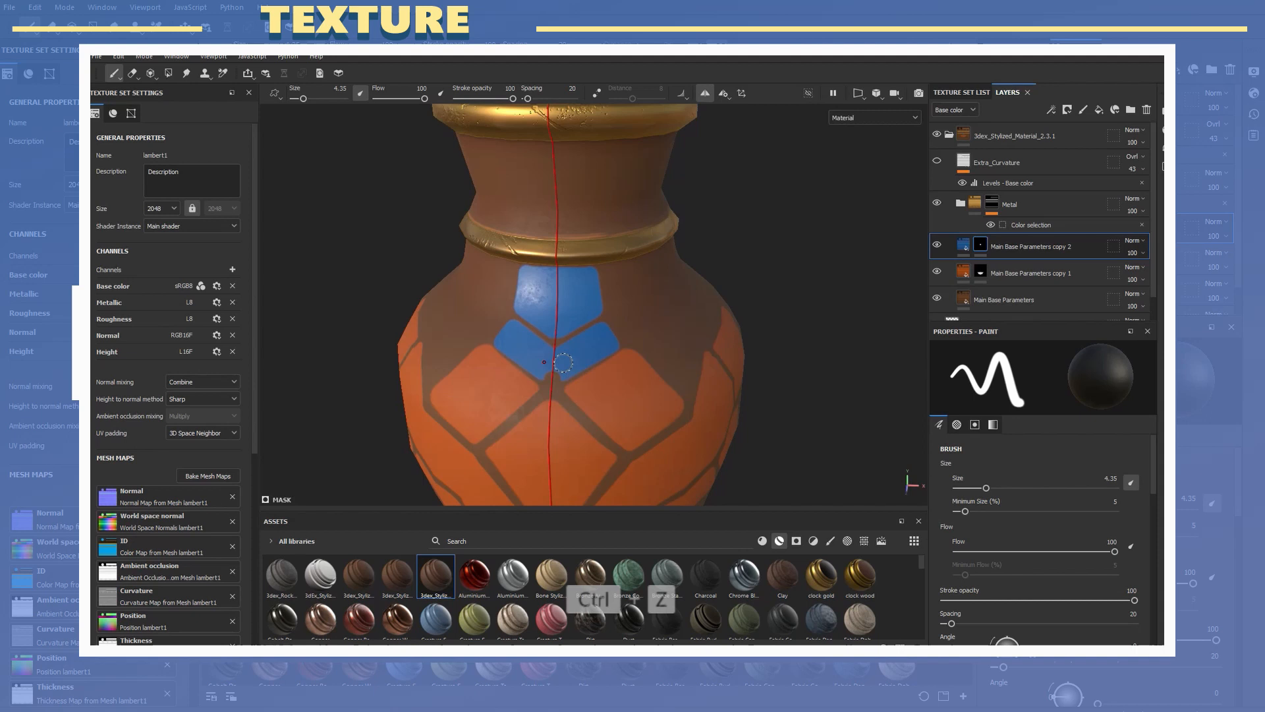
{"action": "key", "text": "ctrl+z"}
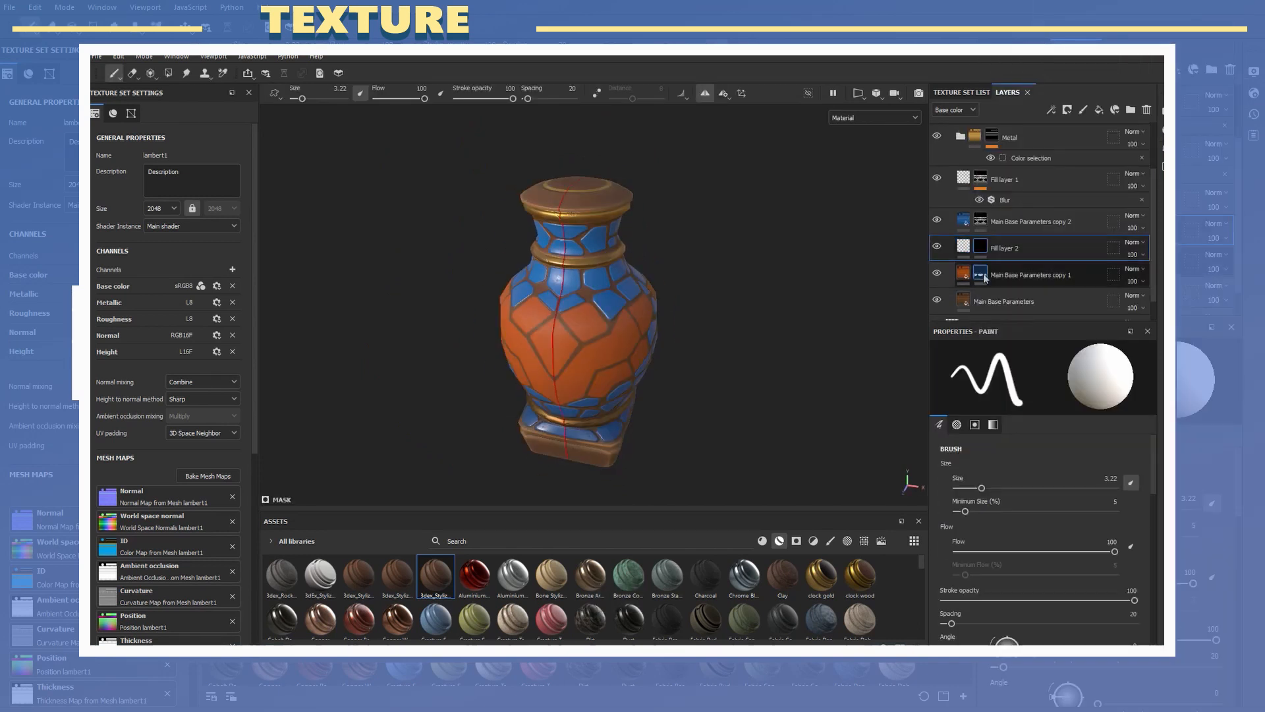
Step: Duplicate the orange tile layer to build the yellow-orange glowing band
{"action": "left_click", "coordinate": [1099, 109]}
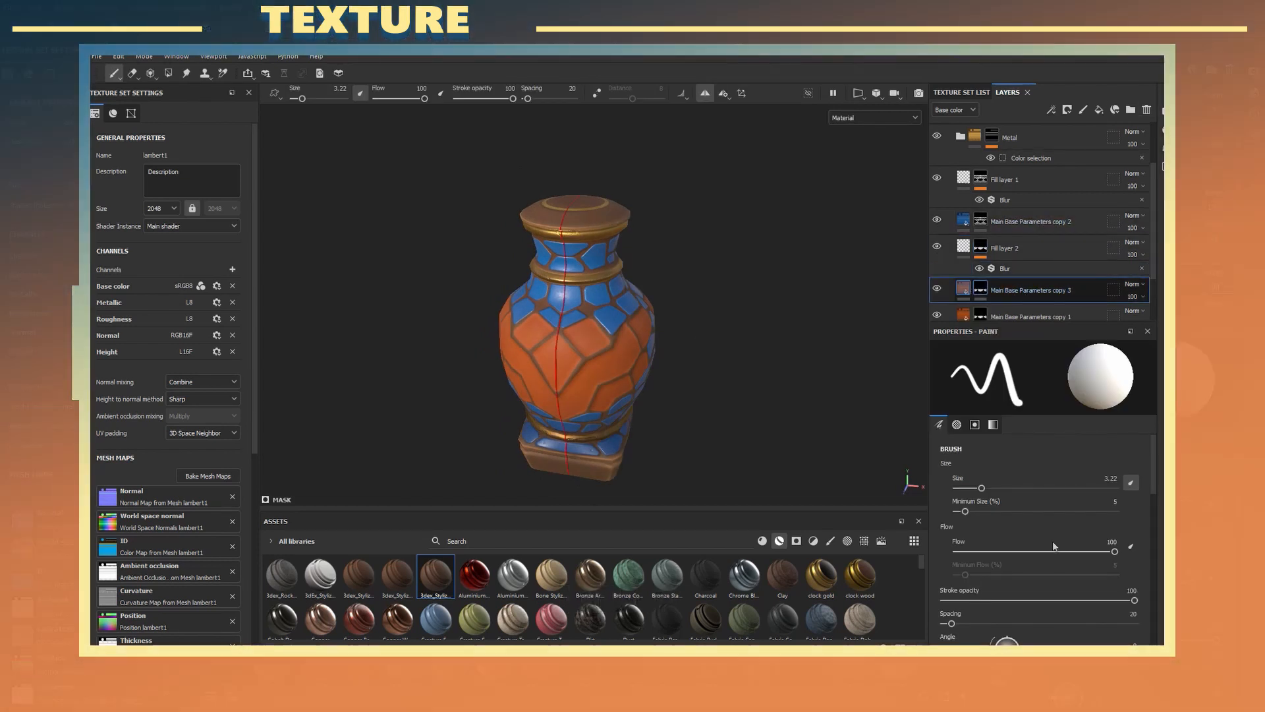
{"action": "left_click", "coordinate": [1006, 310]}
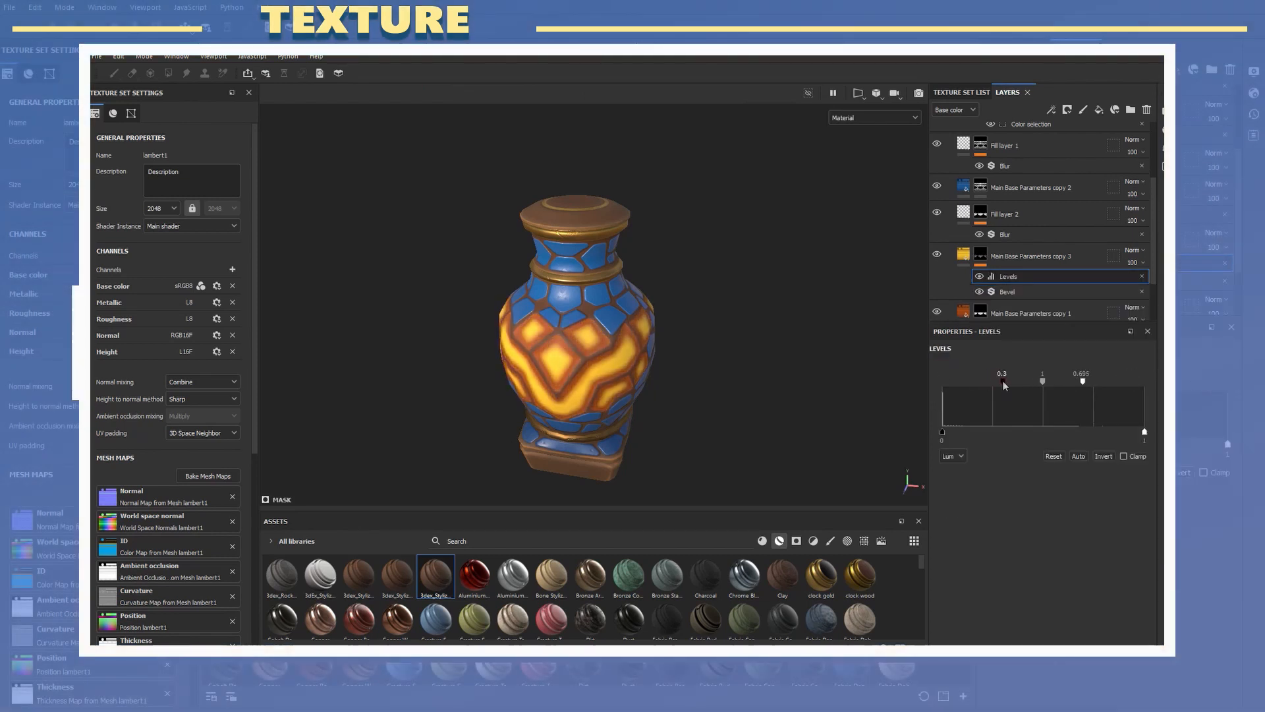
Step: Blur the glow mask, enable Emissive, and set the blue tiles' top gradient to green
{"action": "left_click", "coordinate": [1006, 276]}
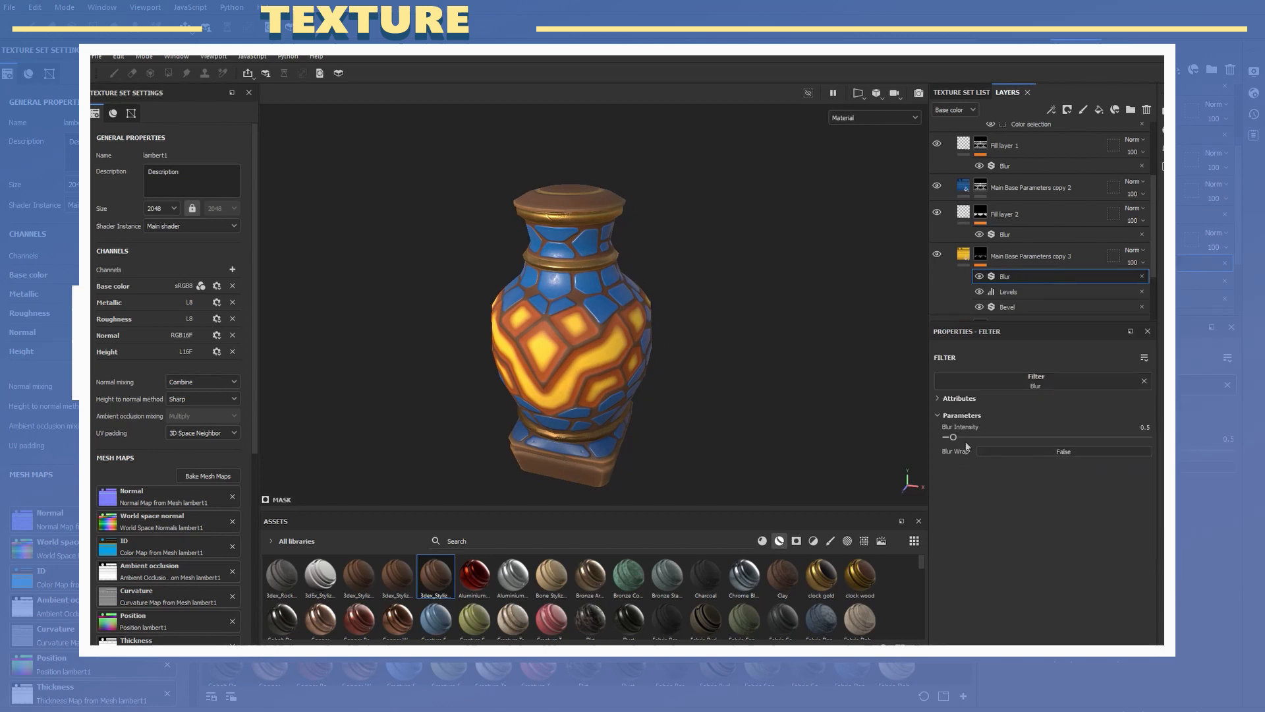
{"action": "left_click", "coordinate": [1030, 254]}
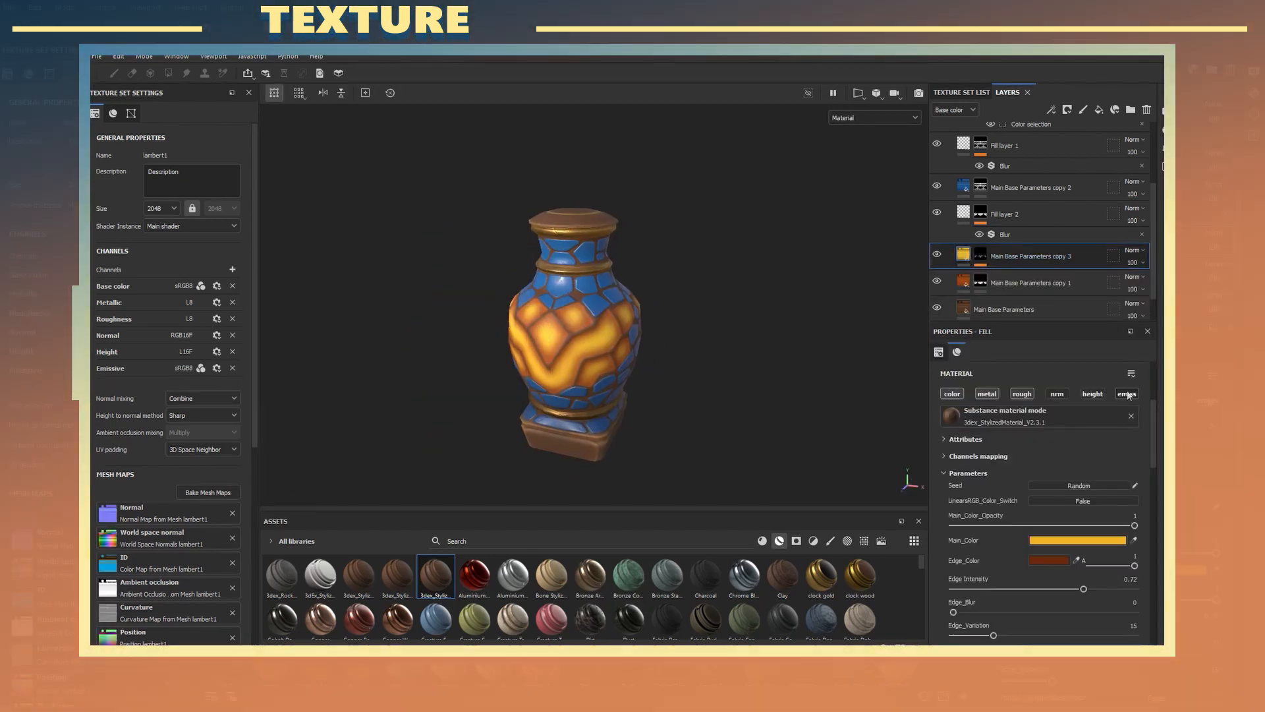
{"action": "left_click", "coordinate": [1077, 539]}
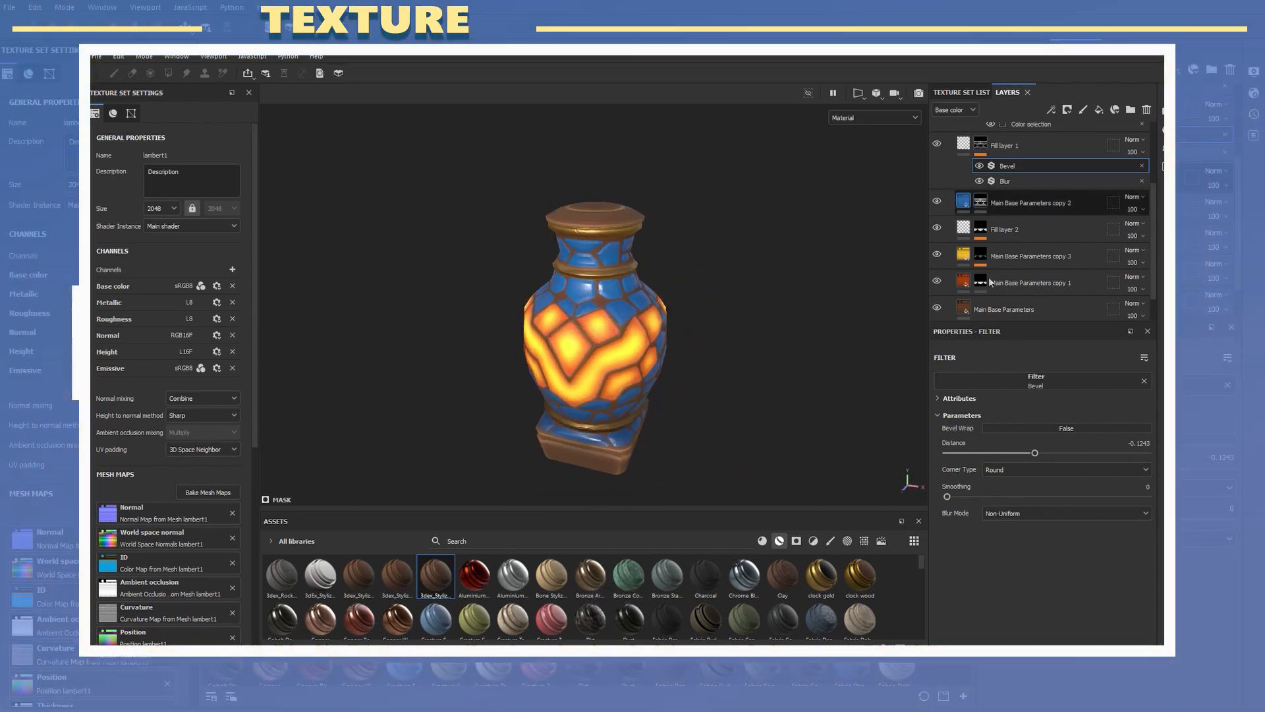
{"action": "left_click", "coordinate": [1049, 510]}
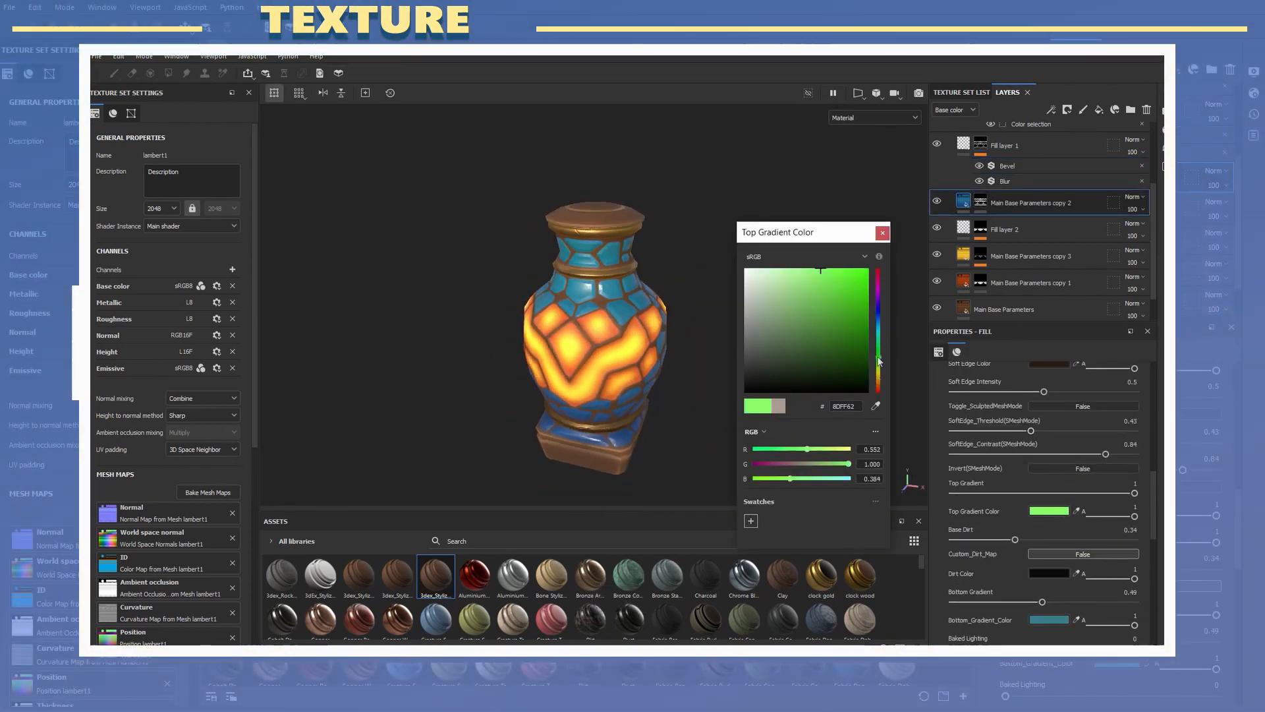
{"action": "left_click", "coordinate": [833, 270]}
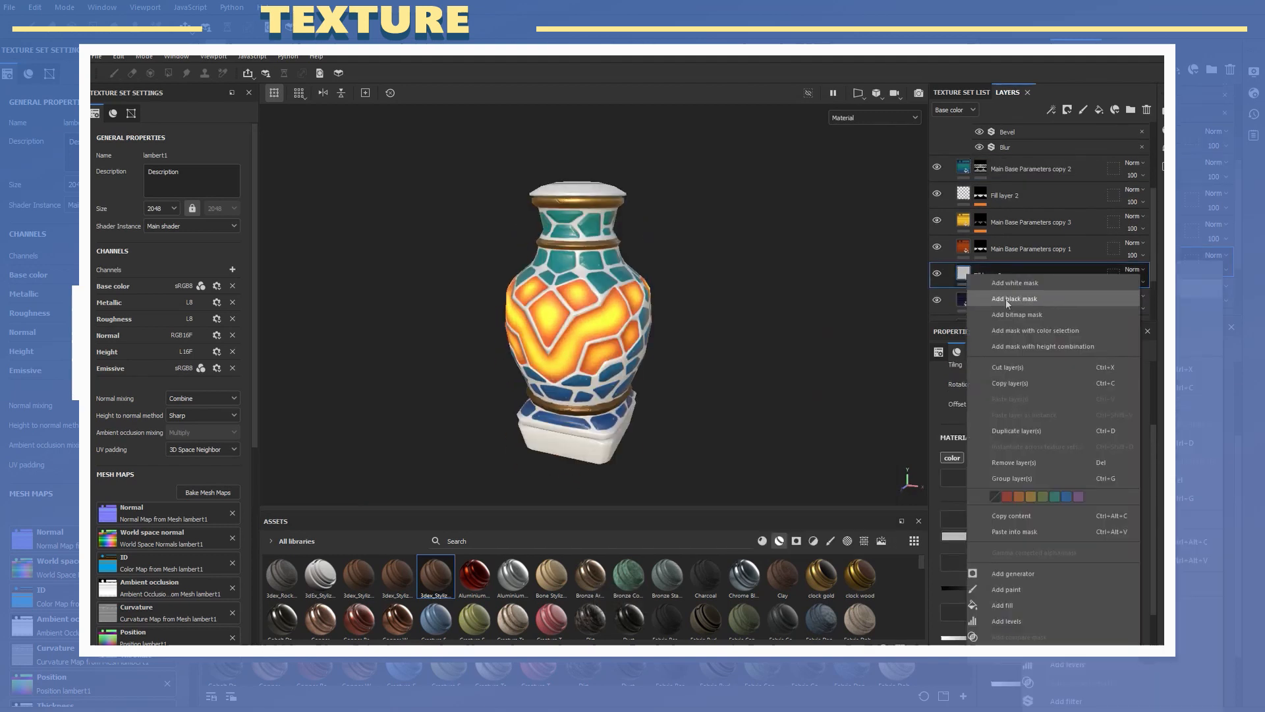
Step: Give the base fill layer a black mask, dark brown colour and adjusted wood-grain tiling
{"action": "left_click", "coordinate": [1014, 298]}
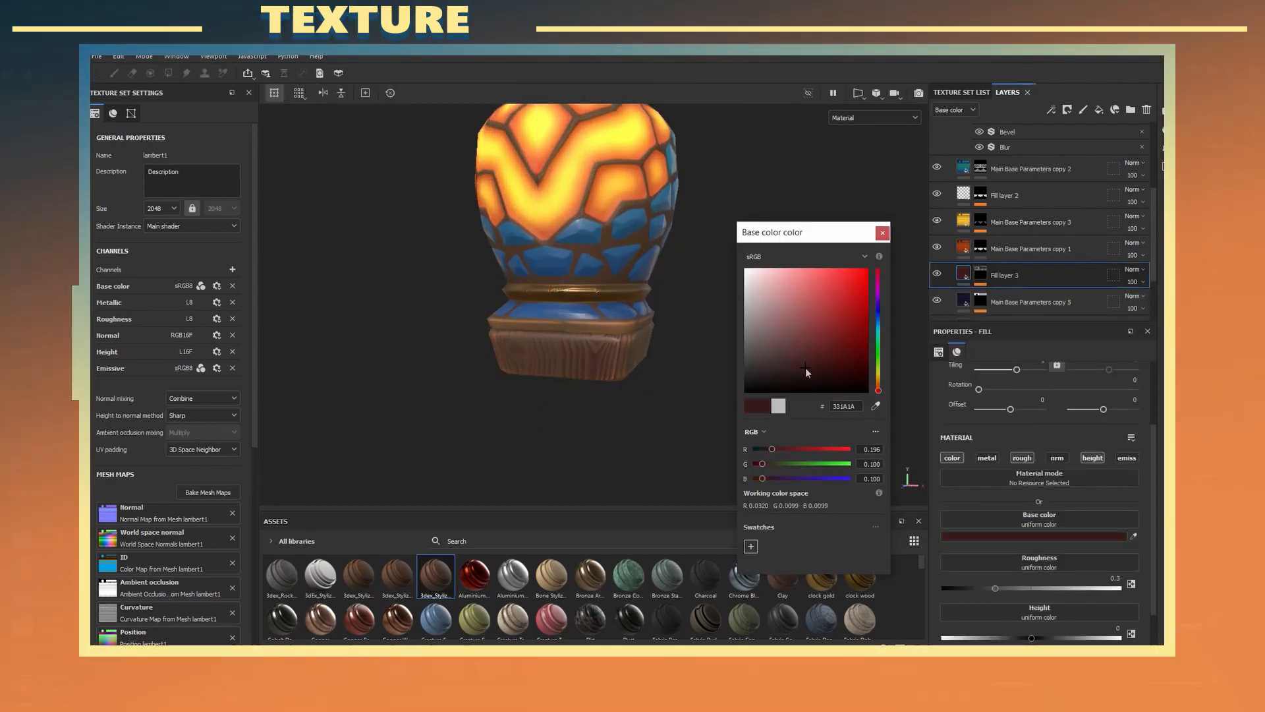
{"action": "left_click", "coordinate": [882, 233]}
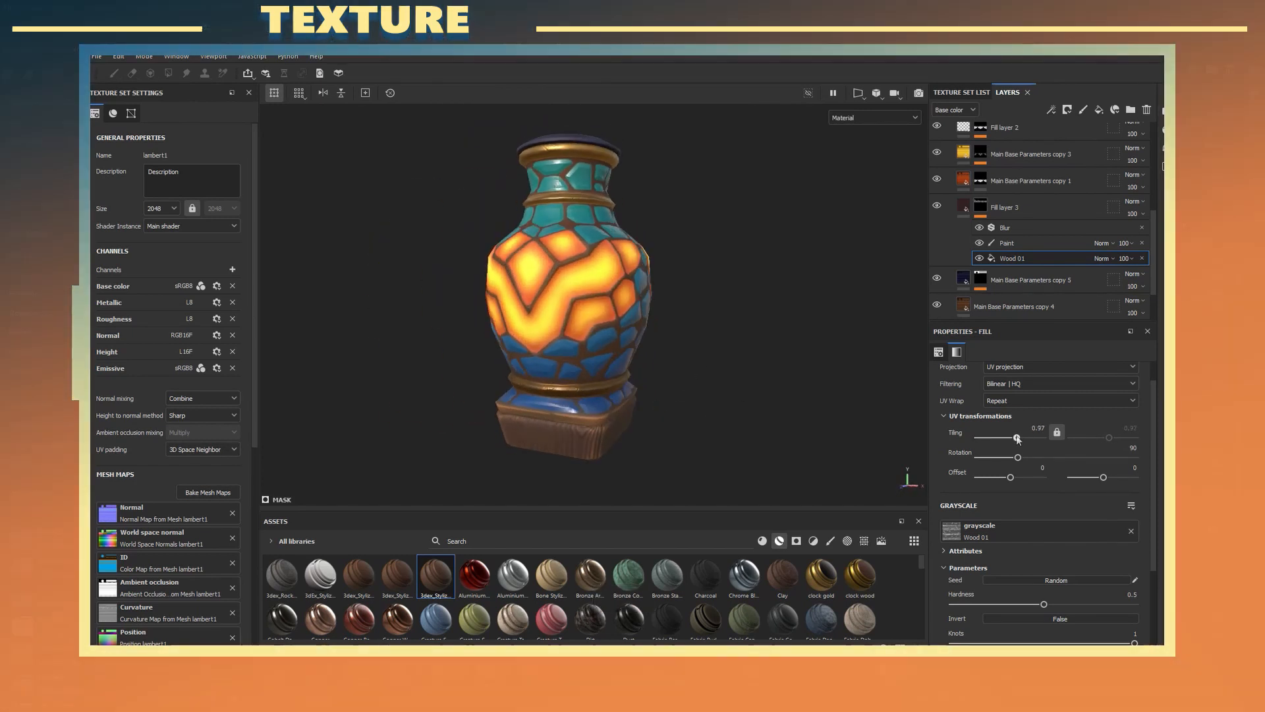
{"action": "left_click", "coordinate": [1031, 177]}
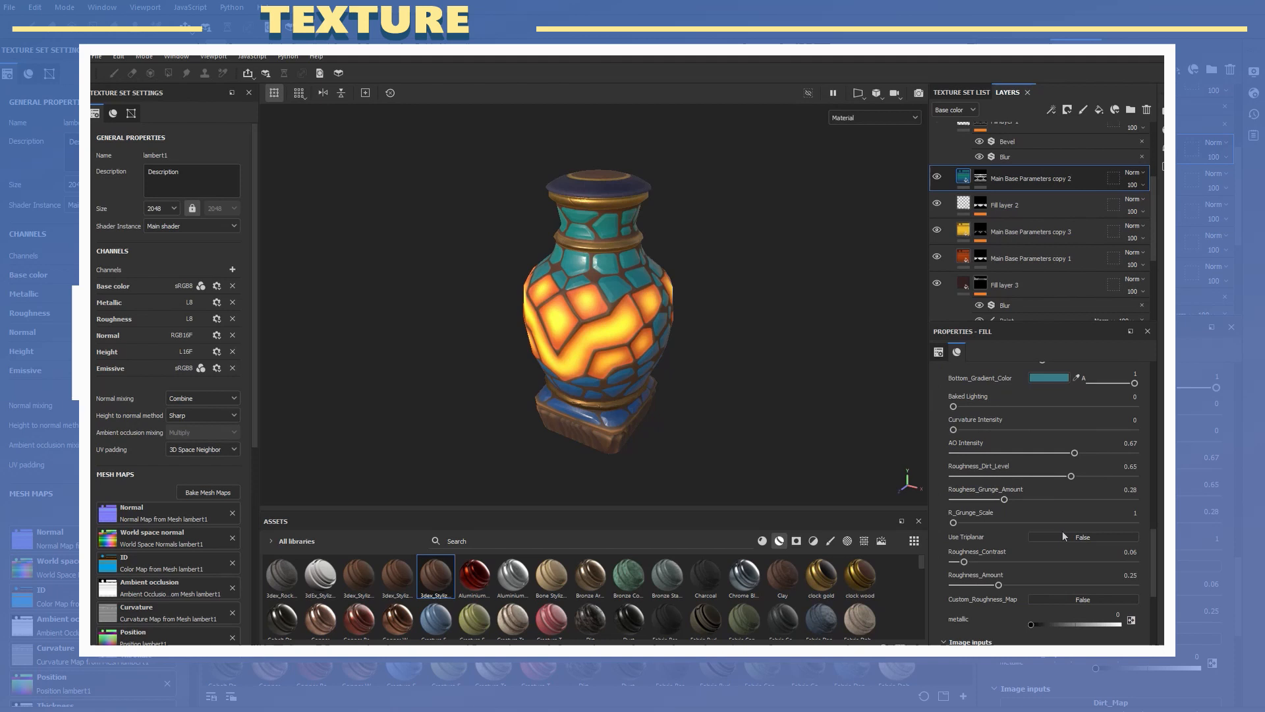
Step: Polygon-fill the lid's top face into the teal tile layer's mask
{"action": "scroll", "scroll_direction": "down", "scroll_amount": 3}
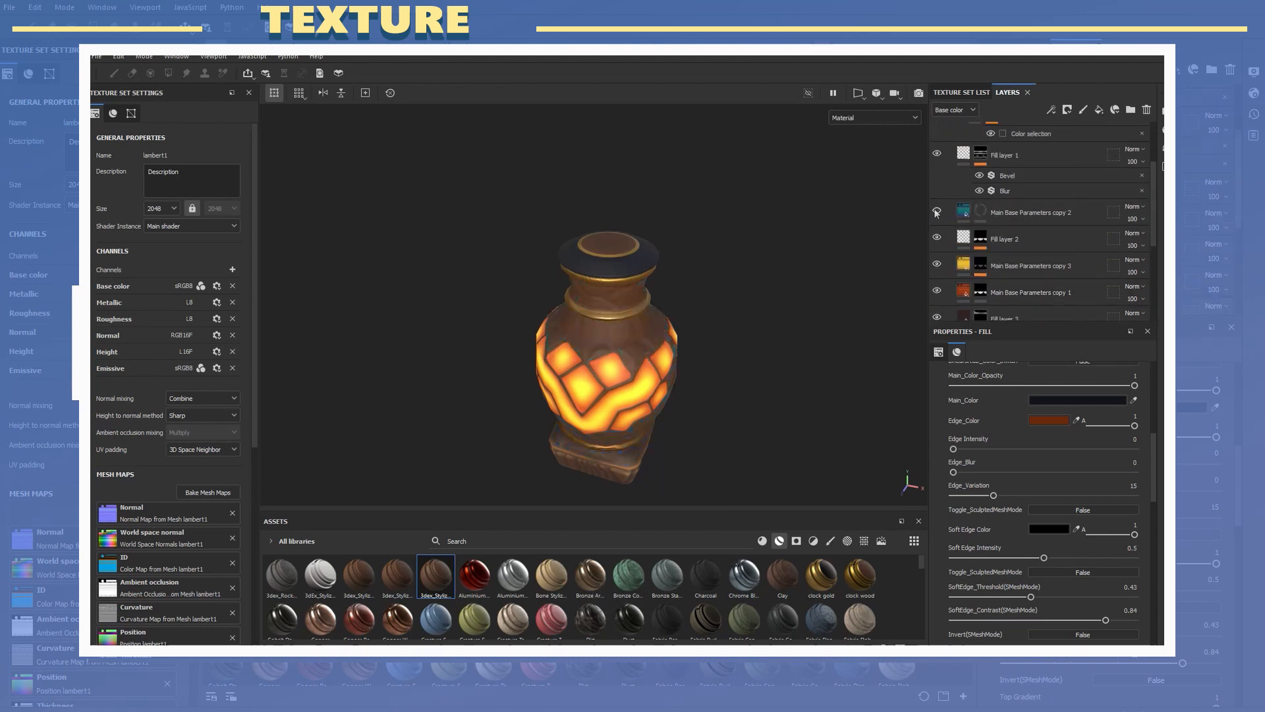
{"action": "left_click", "coordinate": [1030, 211]}
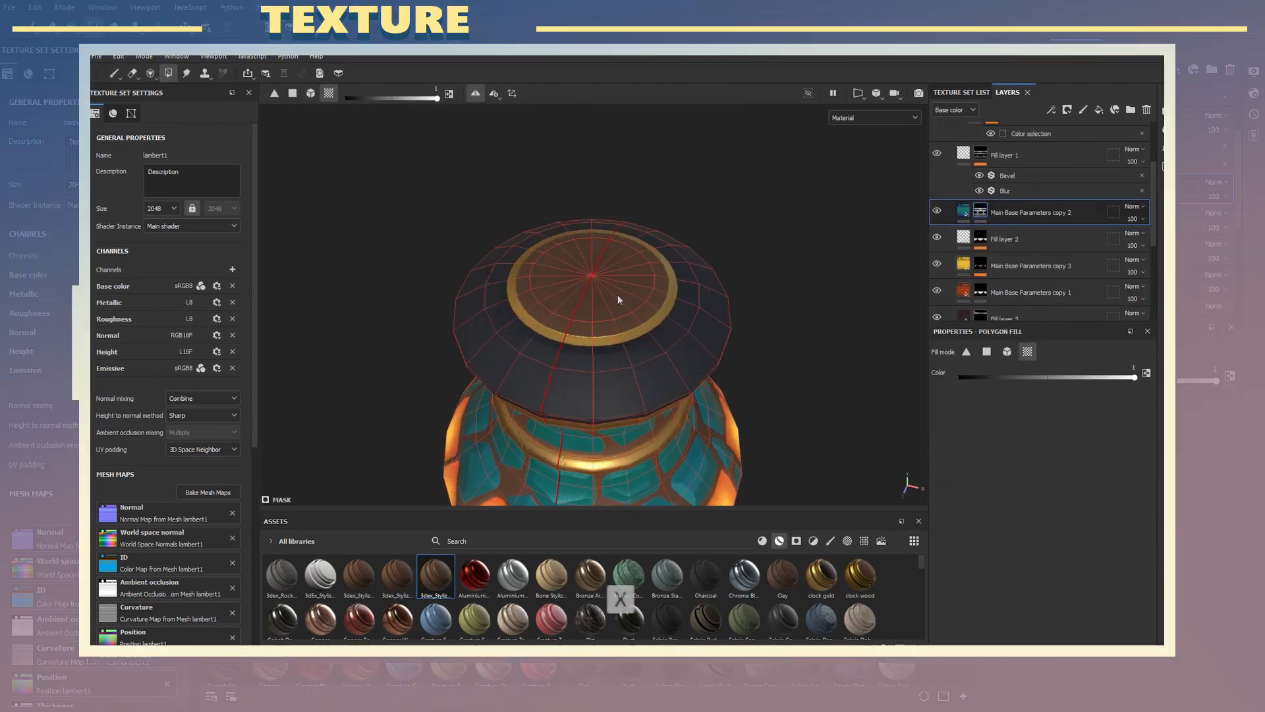
{"action": "left_click", "coordinate": [116, 73]}
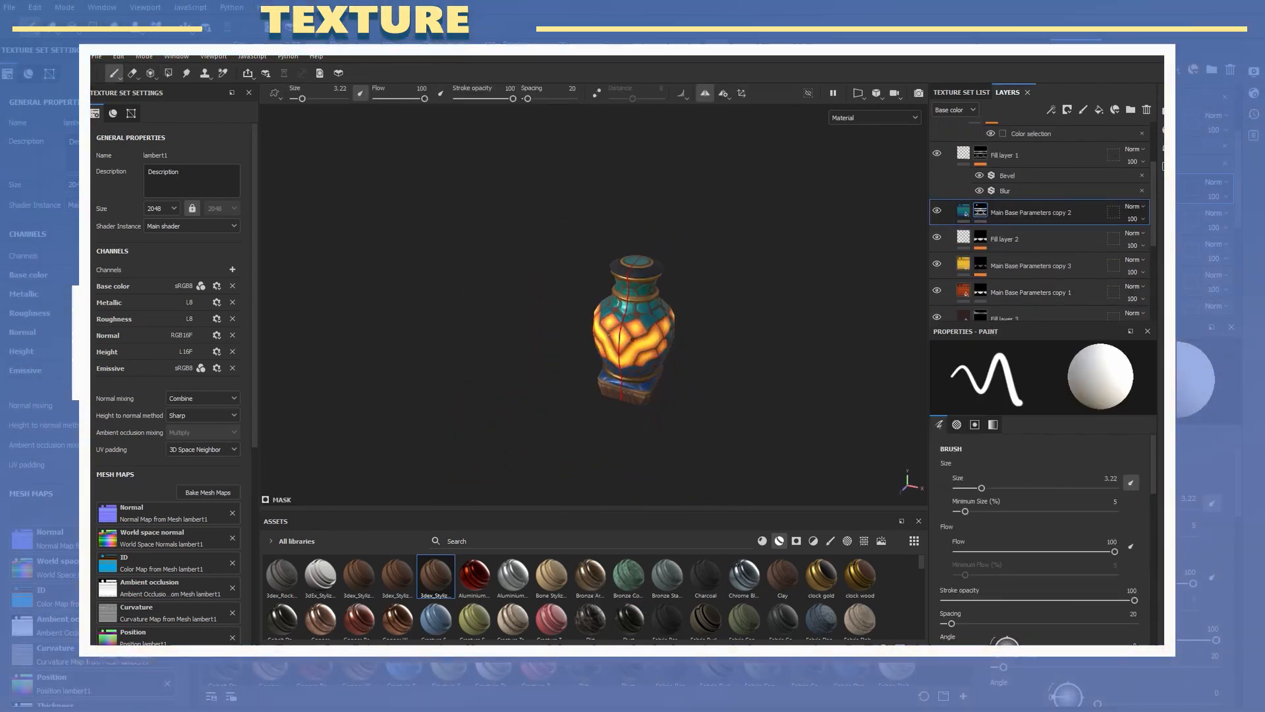